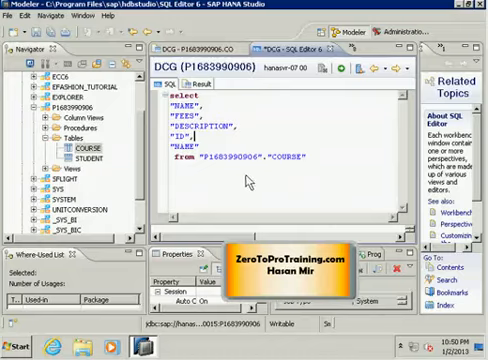
pyautogui.moveTo(280, 167)
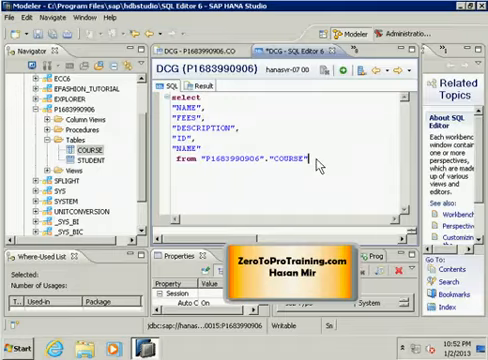
pyautogui.moveTo(207, 110)
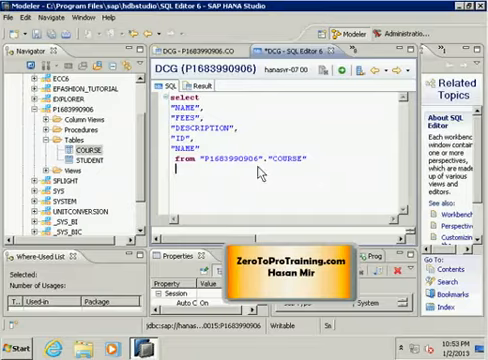
# Begin the WHERE clause, trying FNAME = 'Hasan' and then removing that condition
pyautogui.write('where')
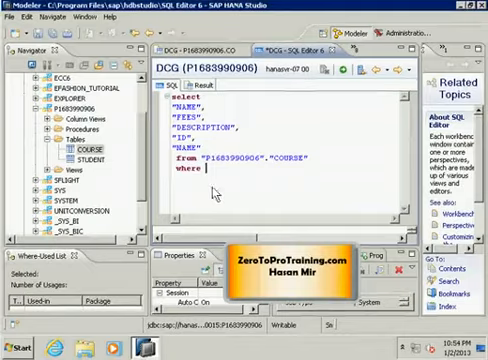
pyautogui.moveTo(207, 187)
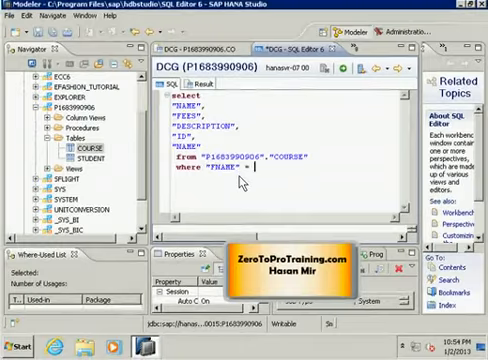
pyautogui.write("'Hasan'")
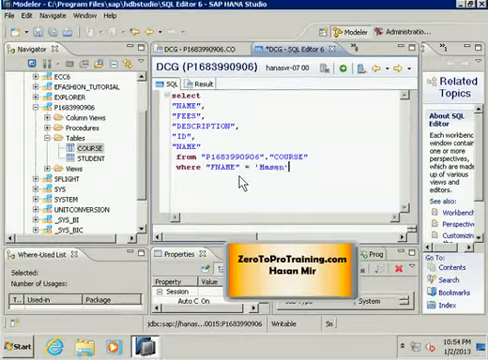
pyautogui.press('BackSpace')
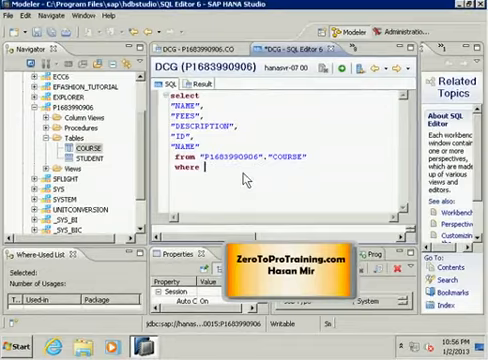
pyautogui.moveTo(249, 183)
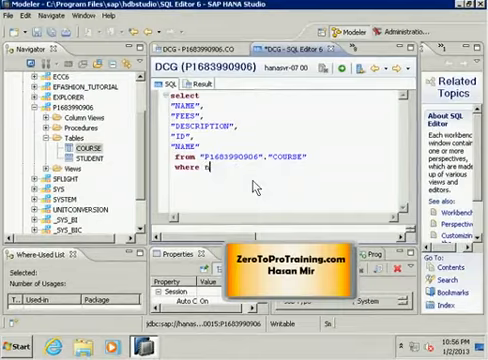
# Write "NAME" = in the WHERE clause as the start of a NAME = 'SQL' filter
pyautogui.write('"NAME"')
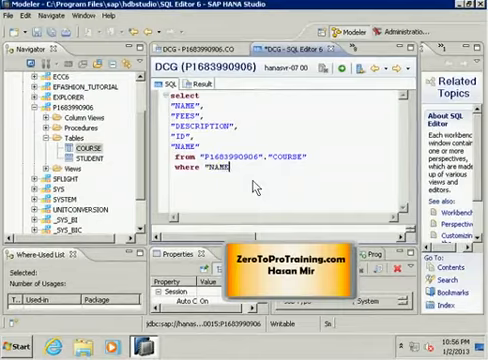
pyautogui.write("= 'SQL")
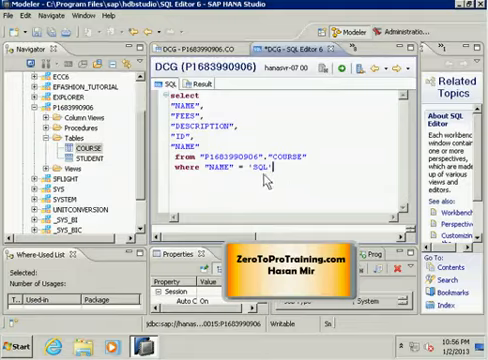
pyautogui.moveTo(290, 188)
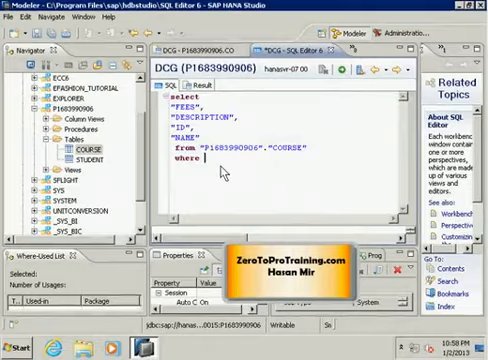
# Add the condition "ID" < '003' to the WHERE clause
pyautogui.write('ID"')
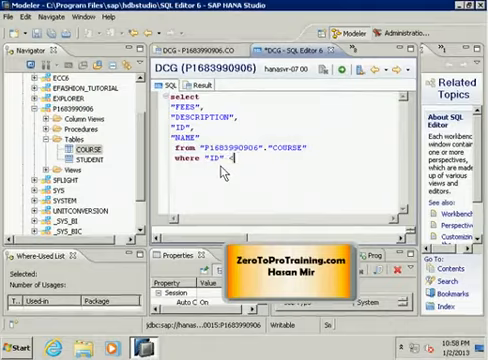
pyautogui.write("< '003")
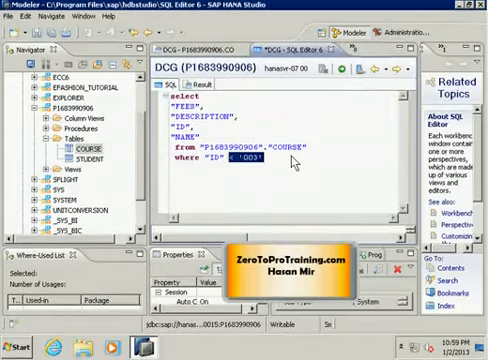
# Write ID between '001' and '003' in the WHERE clause and execute the query
pyautogui.write('bet')
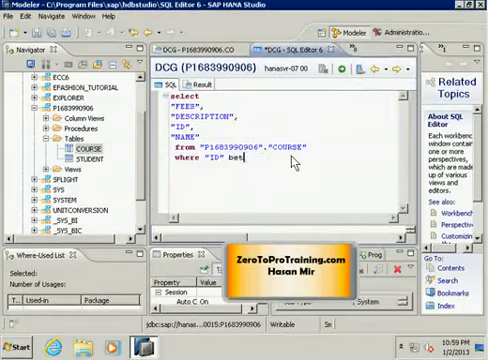
pyautogui.write('ween')
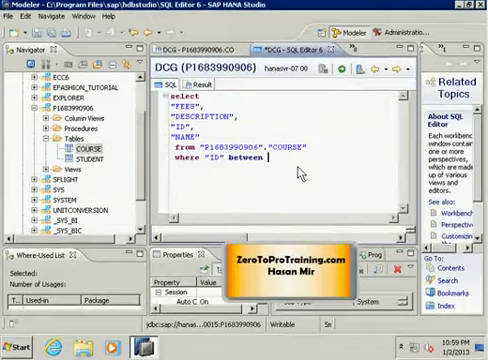
pyautogui.write("'001'")
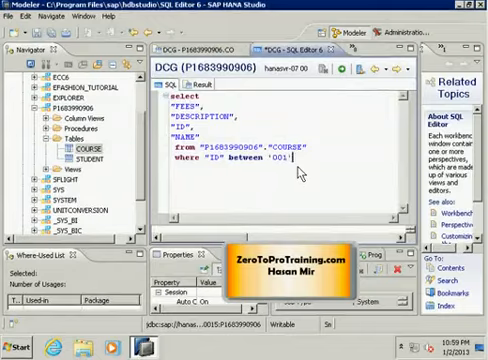
pyautogui.write('and')
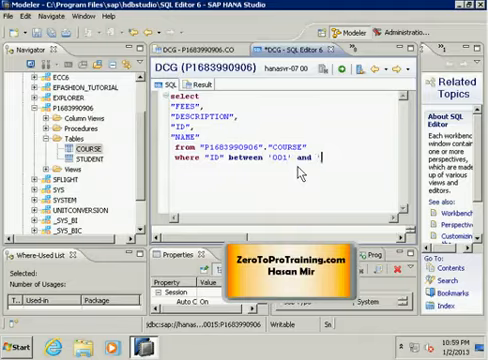
pyautogui.write("'")
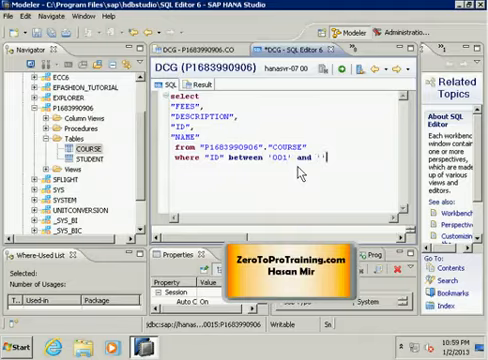
pyautogui.write('0')
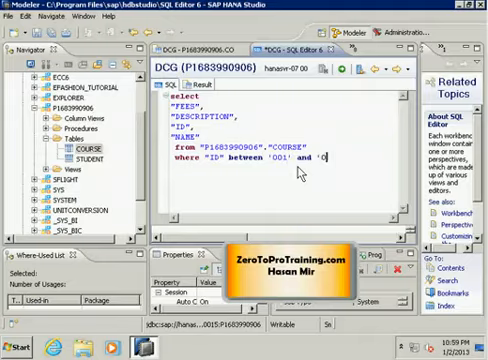
pyautogui.write("03'")
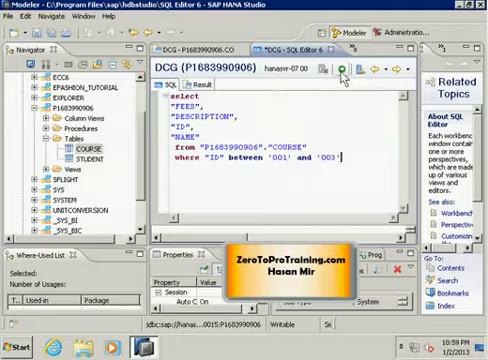
pyautogui.click(339, 67)
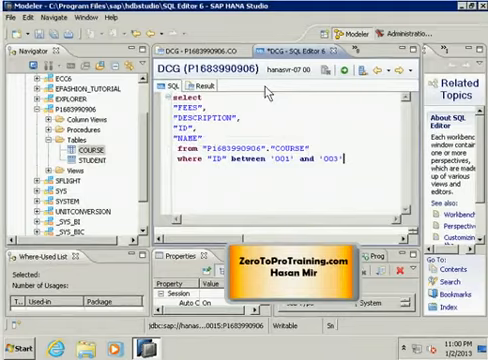
pyautogui.moveTo(233, 158)
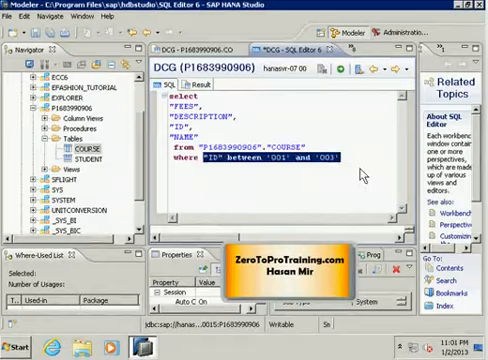
# Replace the condition with "NAME" like 'A%' to match courses starting with A
pyautogui.write('"NAME"')
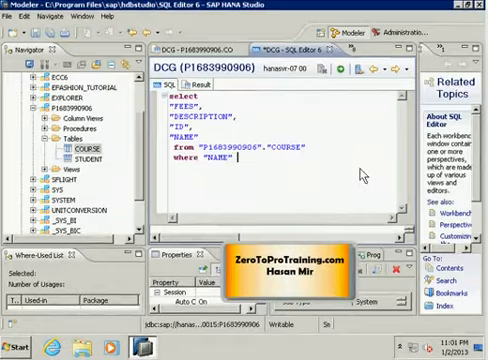
pyautogui.write("like '")
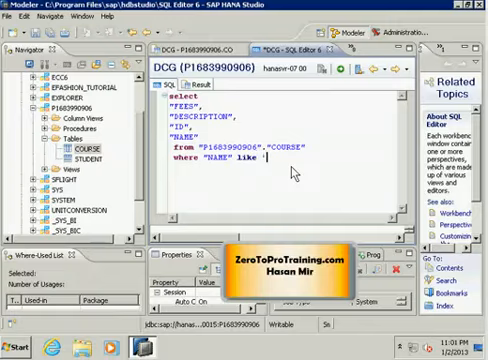
pyautogui.write('A%')
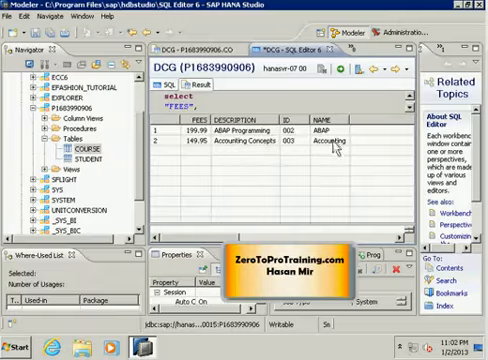
pyautogui.moveTo(340, 148)
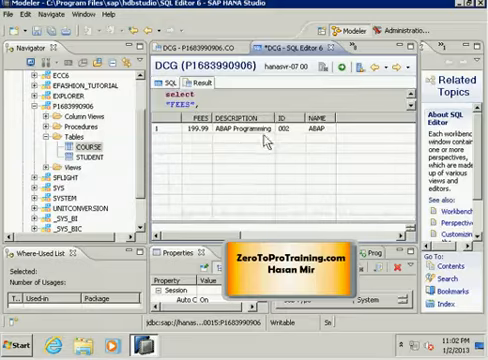
# Switch from the Result view back to the SQL text of the LIKE query
pyautogui.click(163, 84)
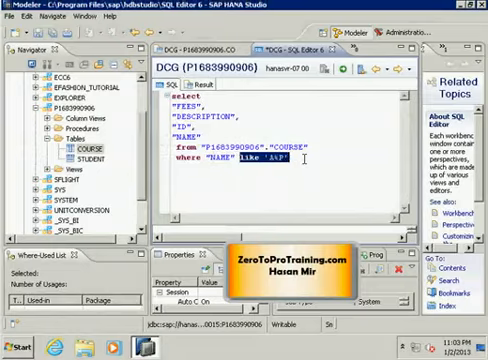
# Change the condition to "NAME" <> 'ABAP, leaving the value's closing quote off
pyautogui.write('<>')
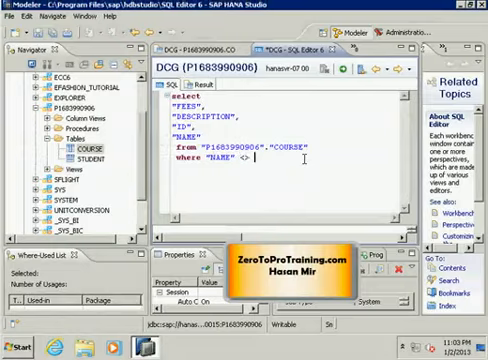
pyautogui.write("'ABAP")
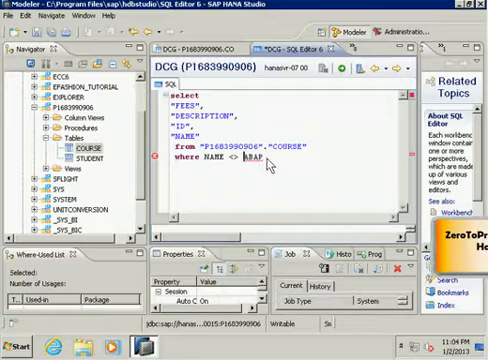
pyautogui.moveTo(265, 168)
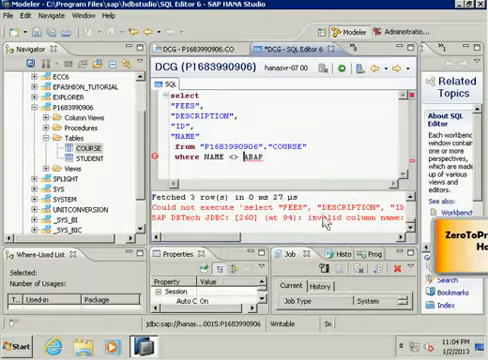
pyautogui.moveTo(318, 224)
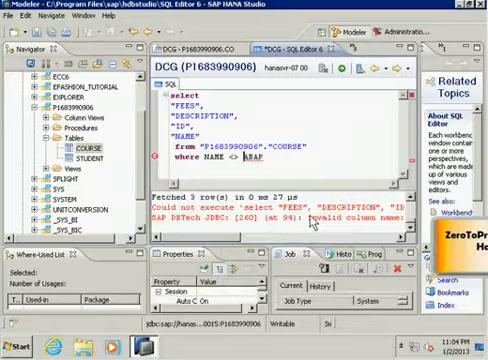